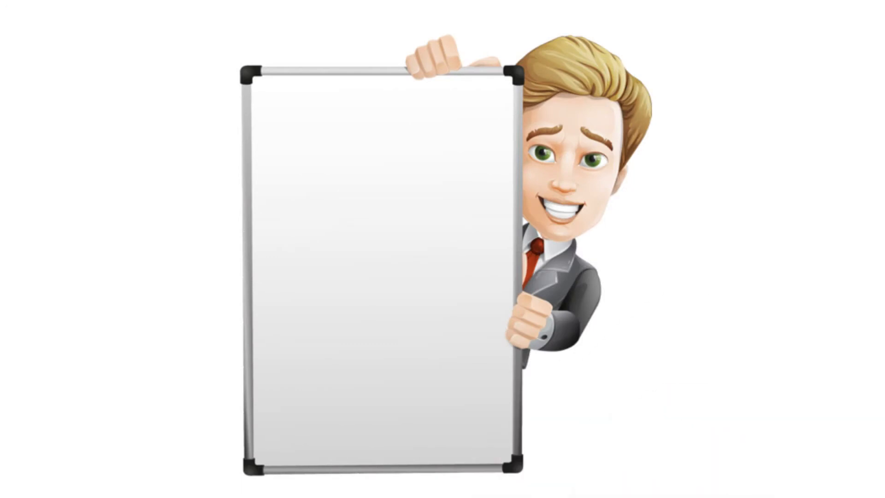
pyautogui.write('Point of Sale Systems')
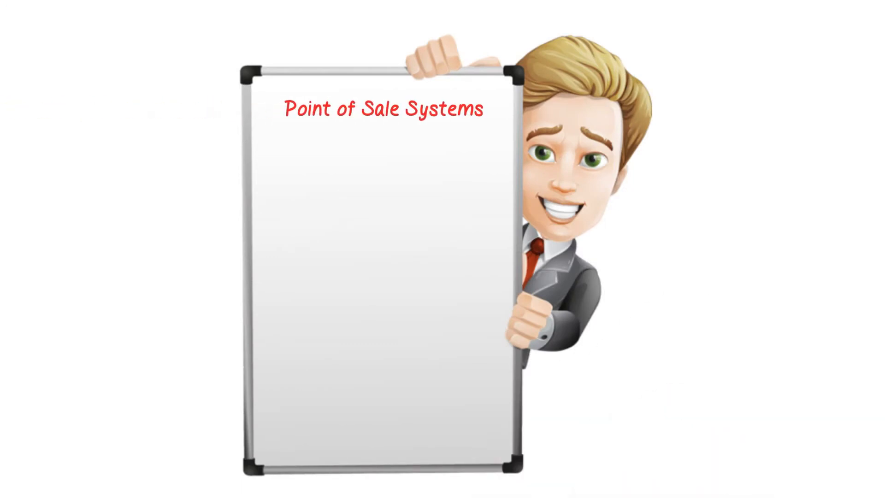